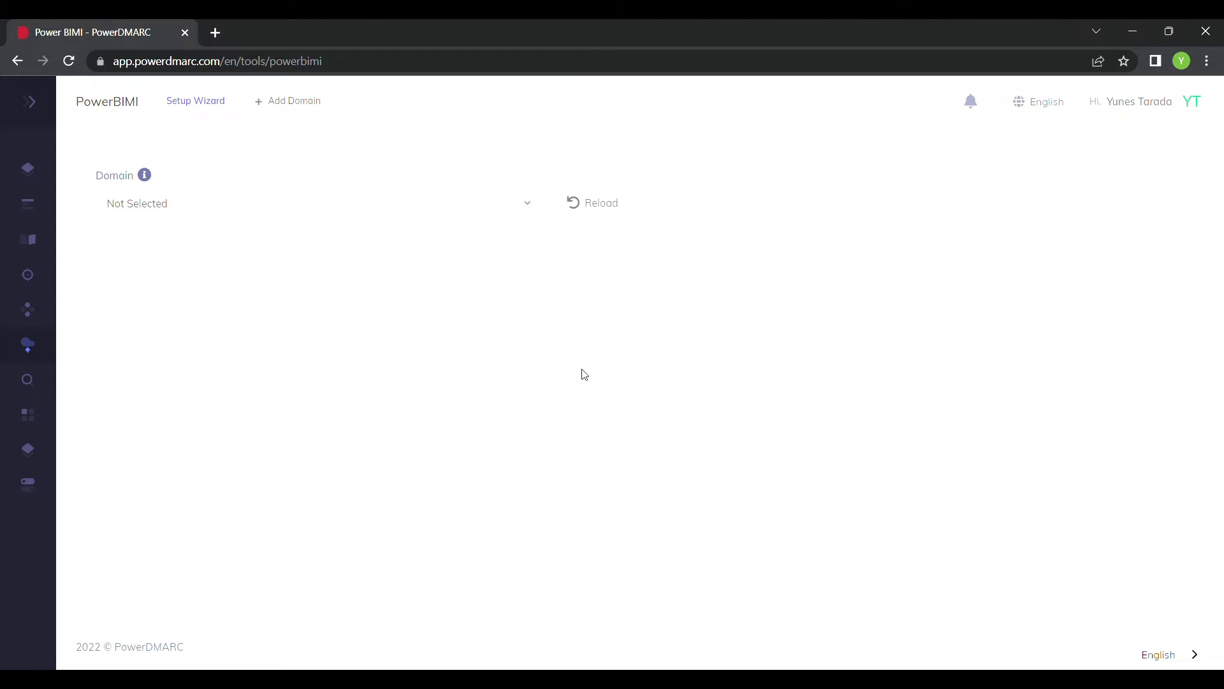
mouse_move(580, 374)
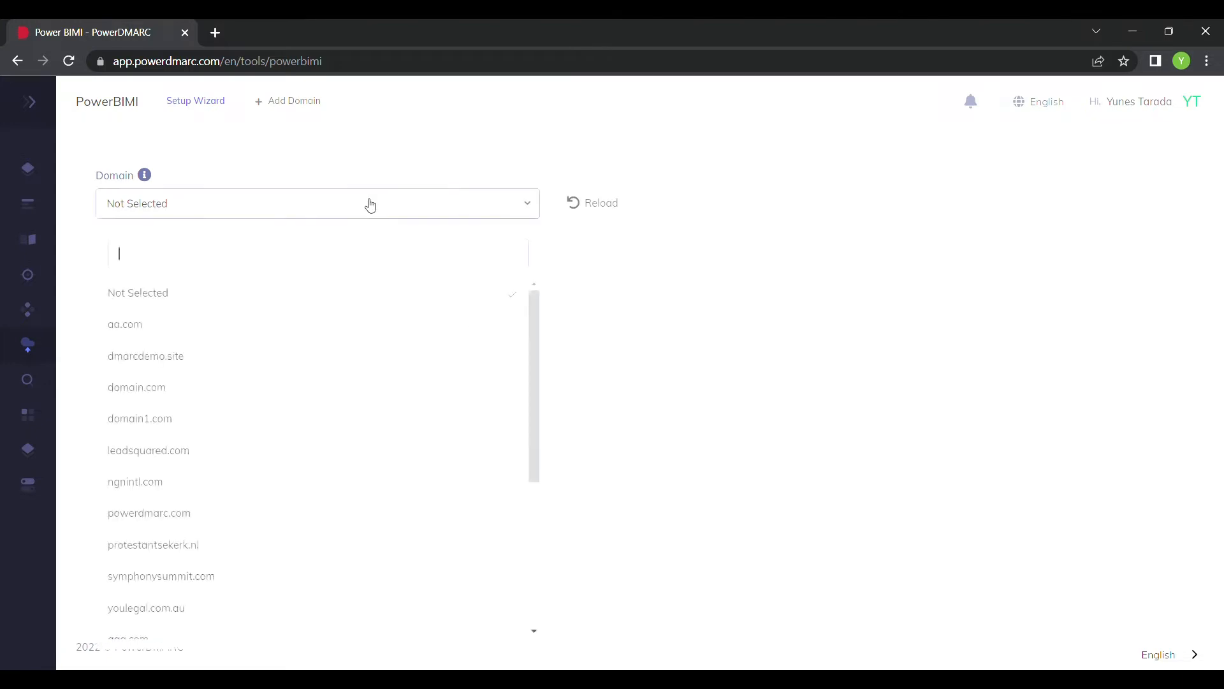
Step: Select aa.com from the Domain search to view its BIMI status and hosted CNAME record
text(aa.com)
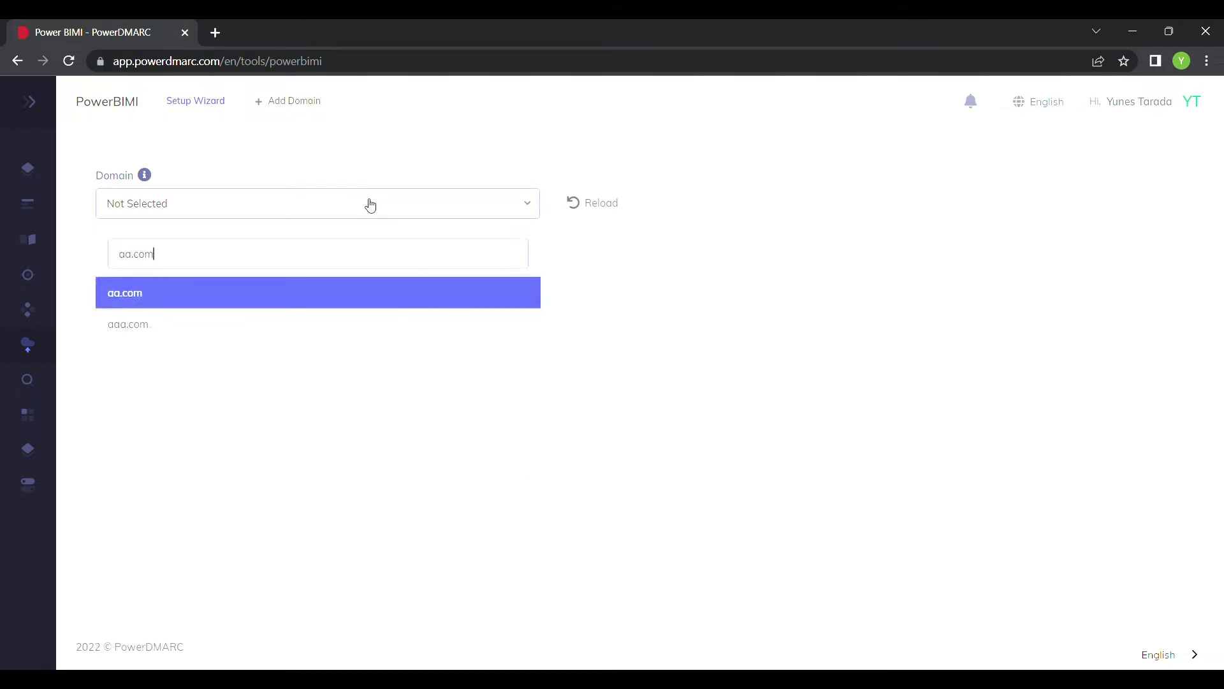
click(125, 293)
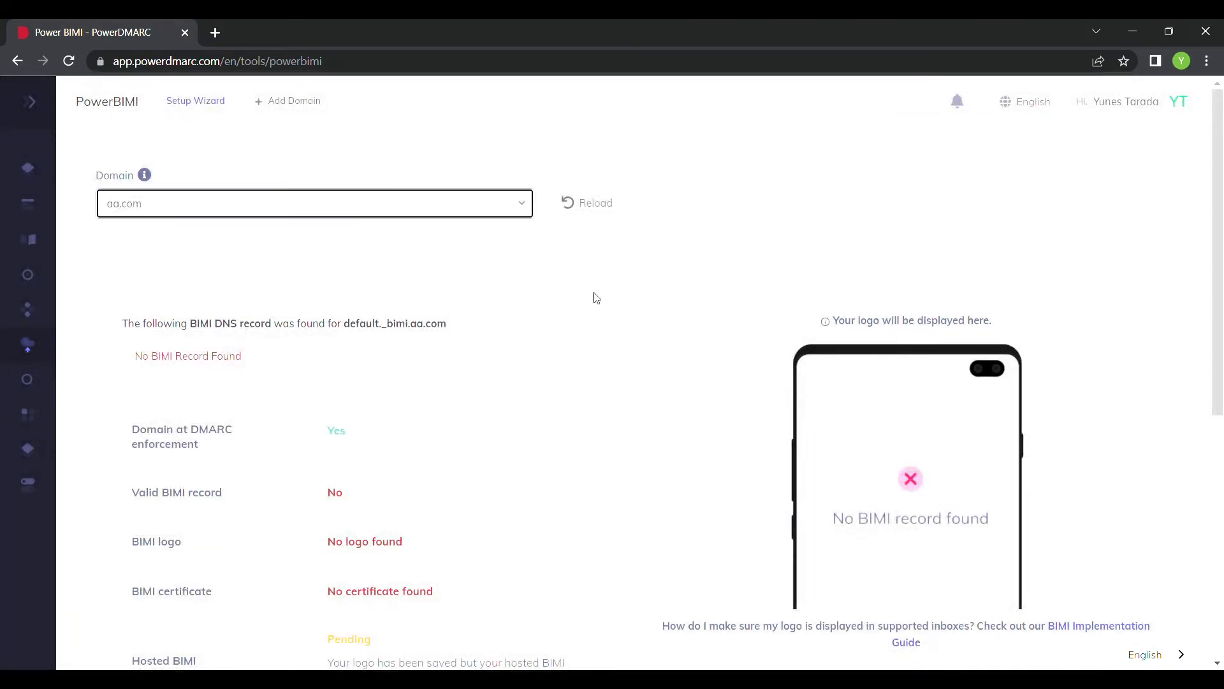
scroll(down, 3)
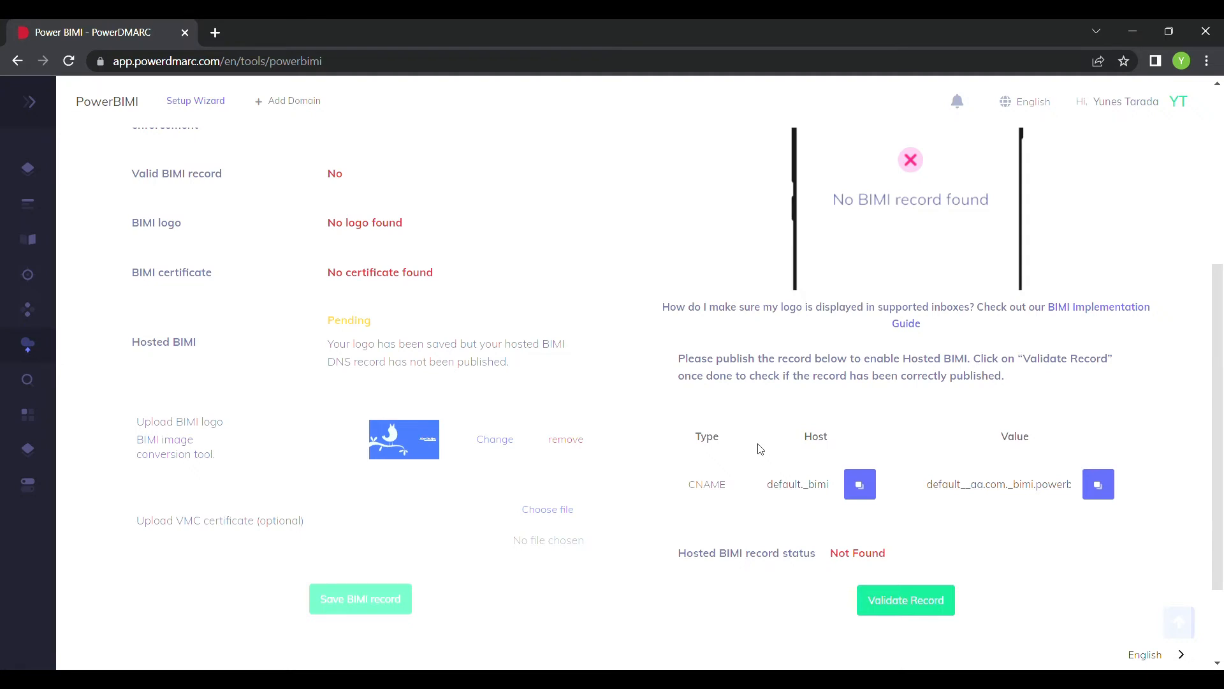
mouse_move(312, 484)
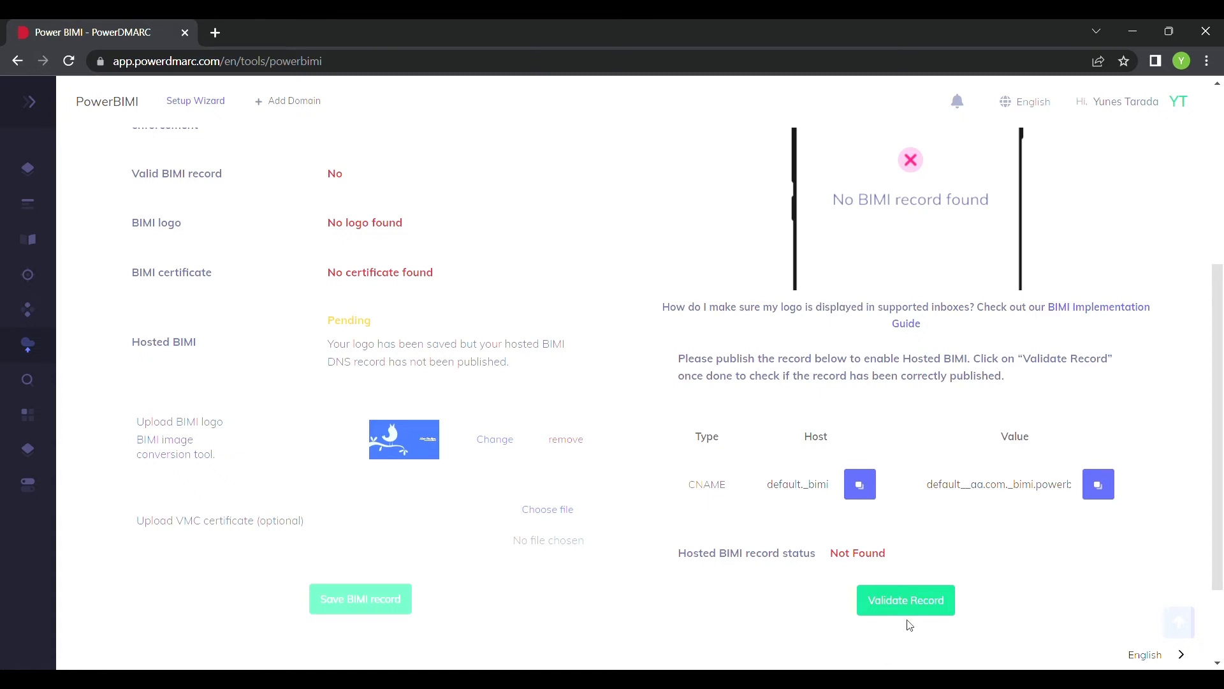
mouse_move(182, 522)
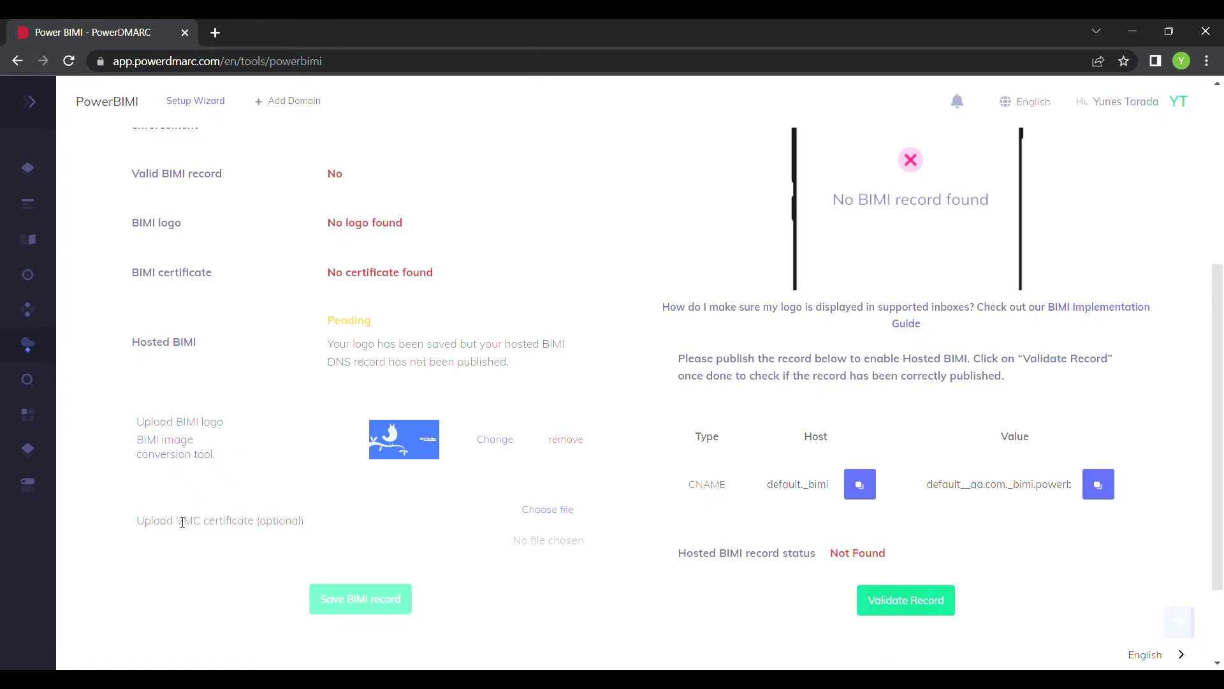